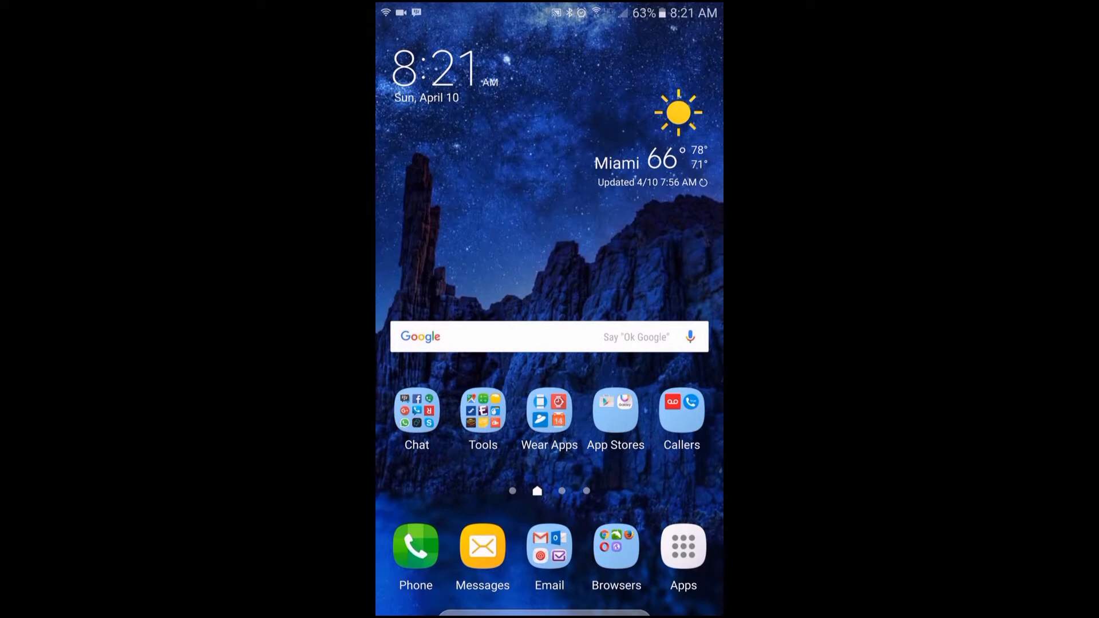
- Reach the Music folder of the app drawer where MediaConverter sits among Shazam and Poweramp
click(683, 545)
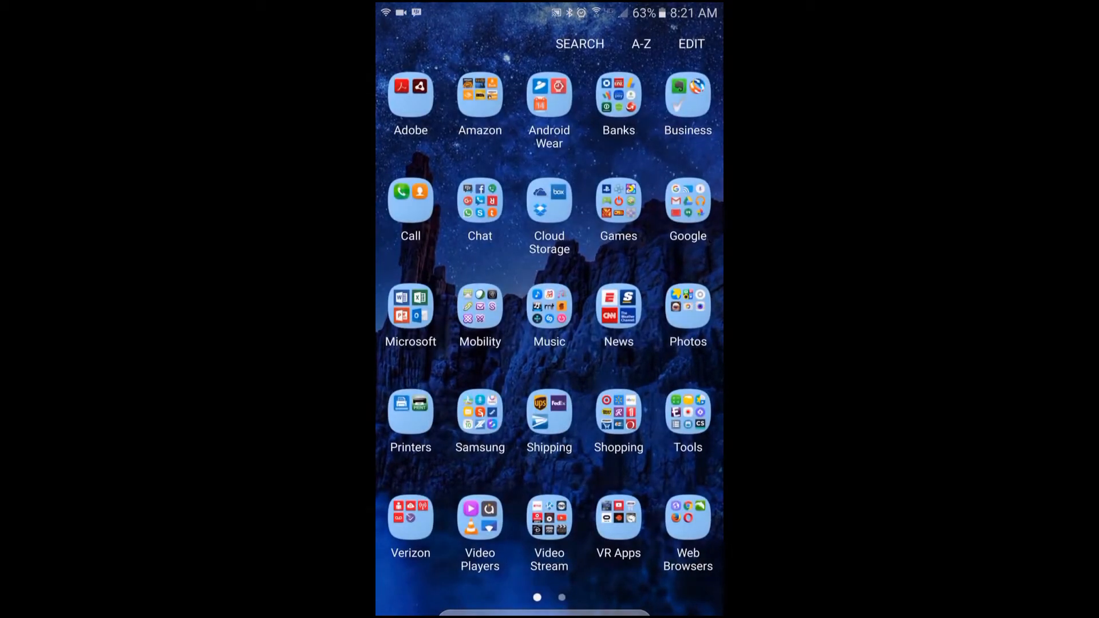
click(548, 308)
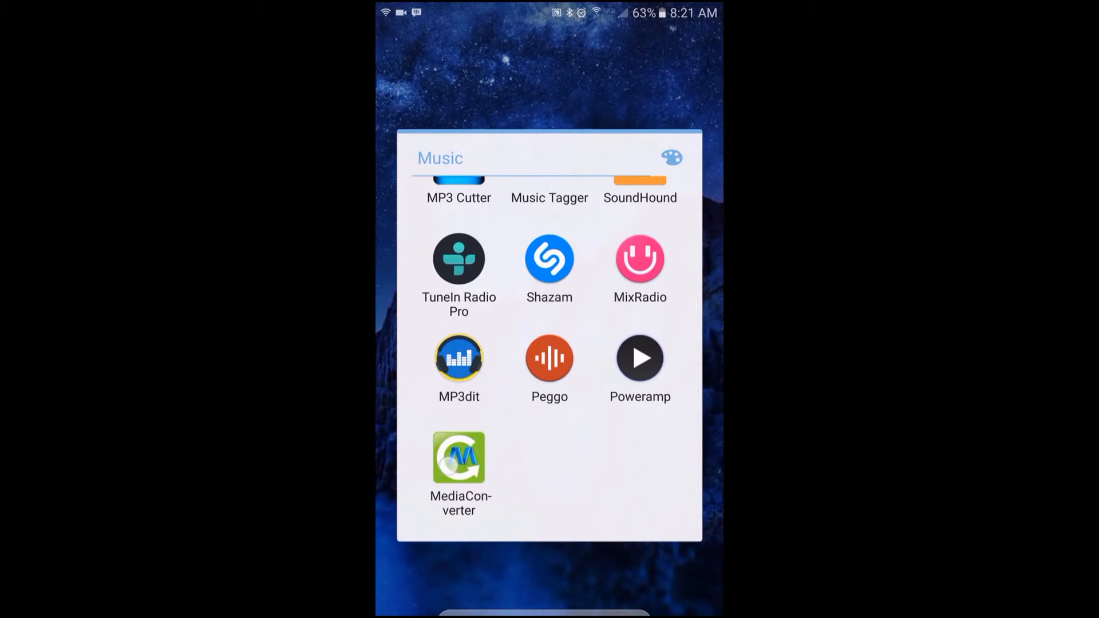
- Launch MediaConverter and proceed with both checked Sample Media File .m4a files
click(457, 459)
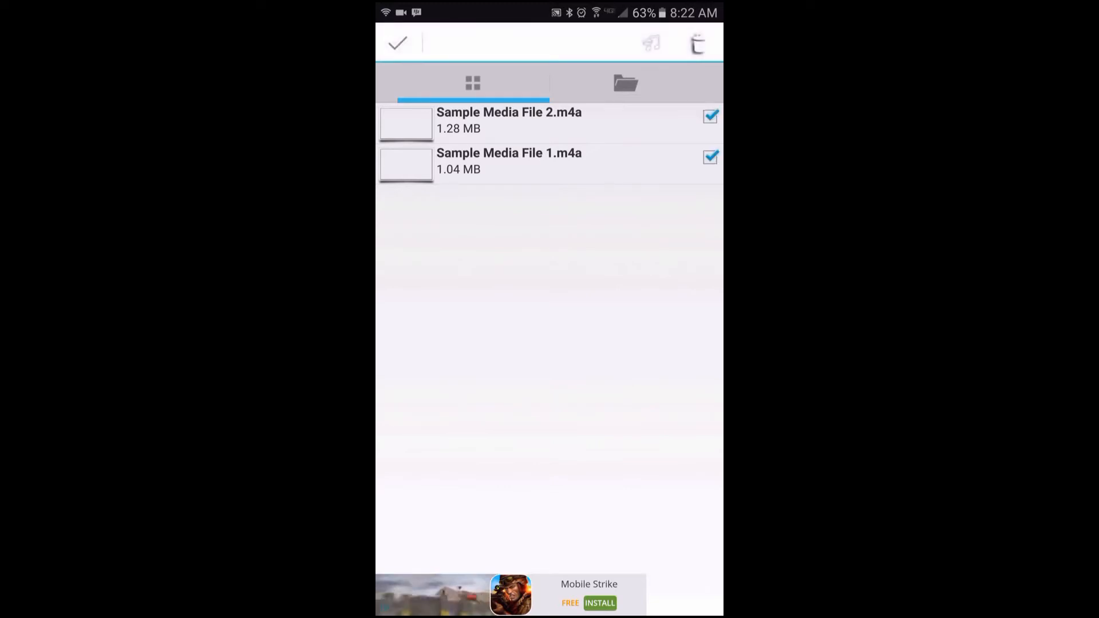
click(397, 42)
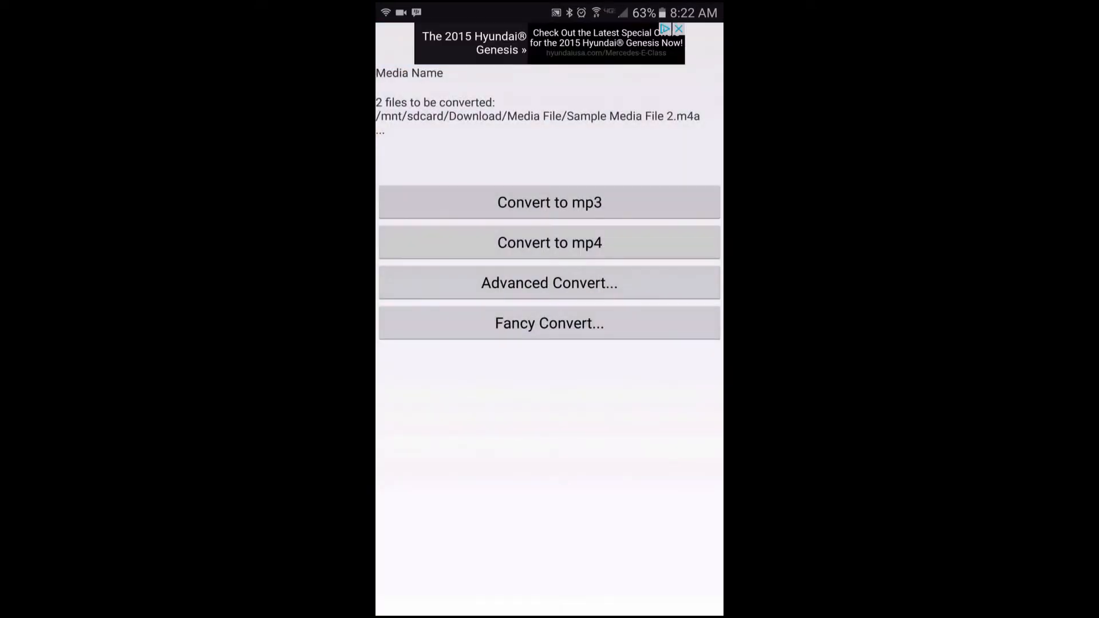
- Bring up Advanced Convert settings: mp3 output, original quality, automatic sample rate for both files
click(549, 242)
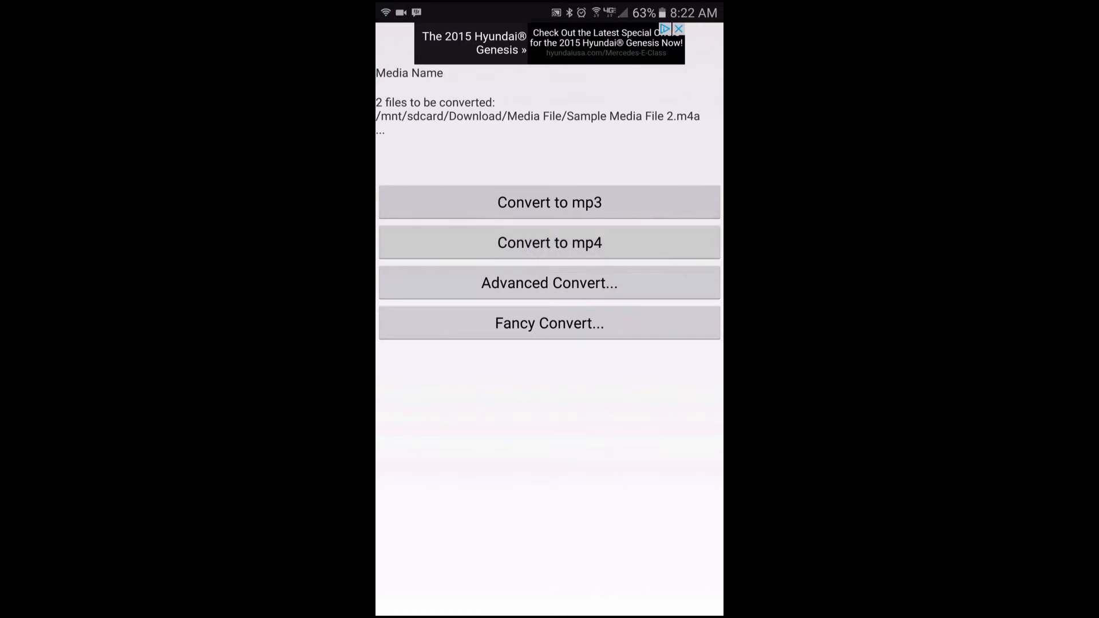
click(548, 283)
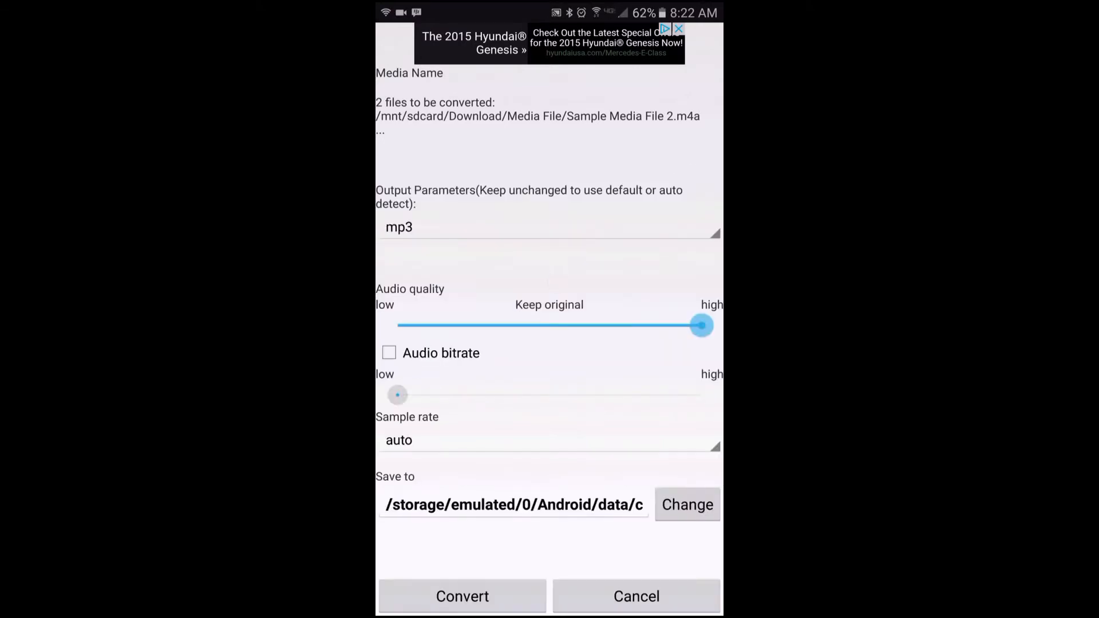
click(548, 227)
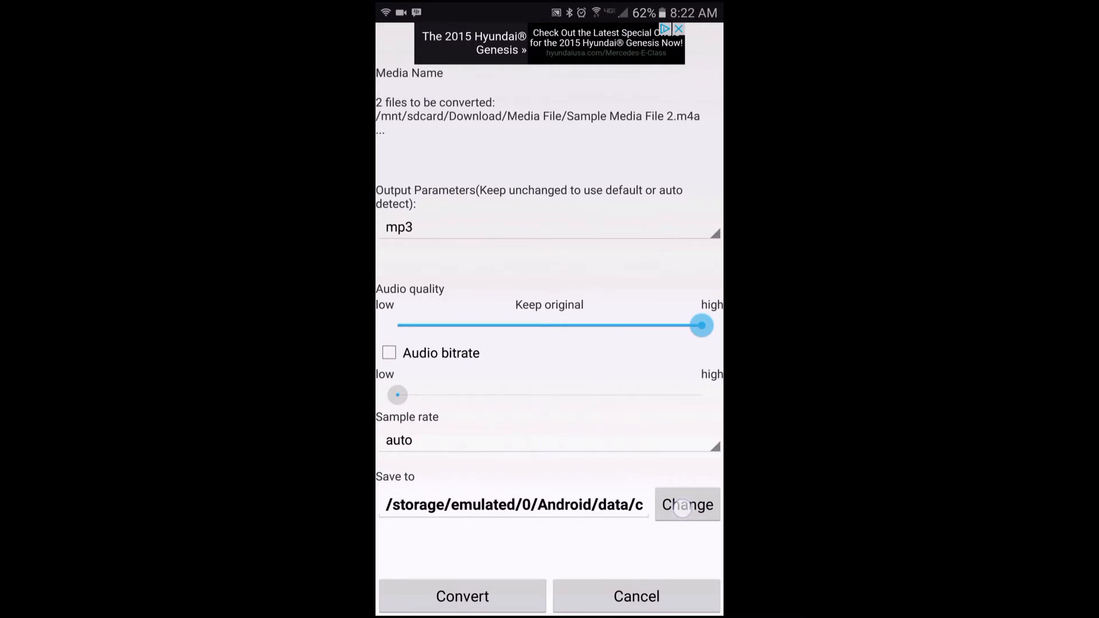
- Keep the default MediaConverter save folder and return to the list of the two m4a files
click(687, 504)
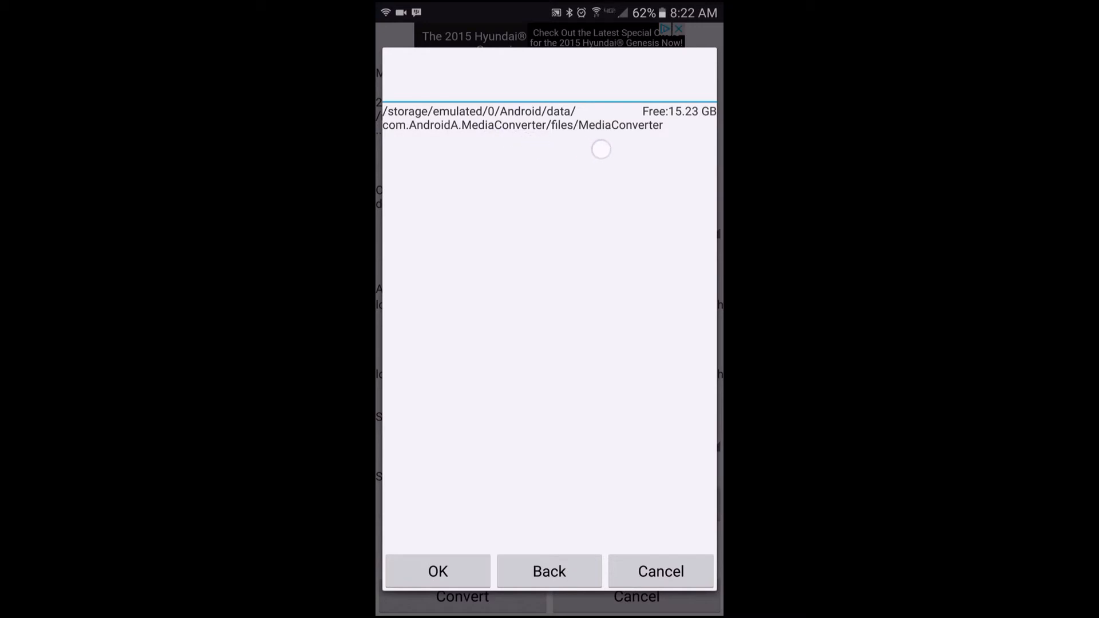
click(438, 571)
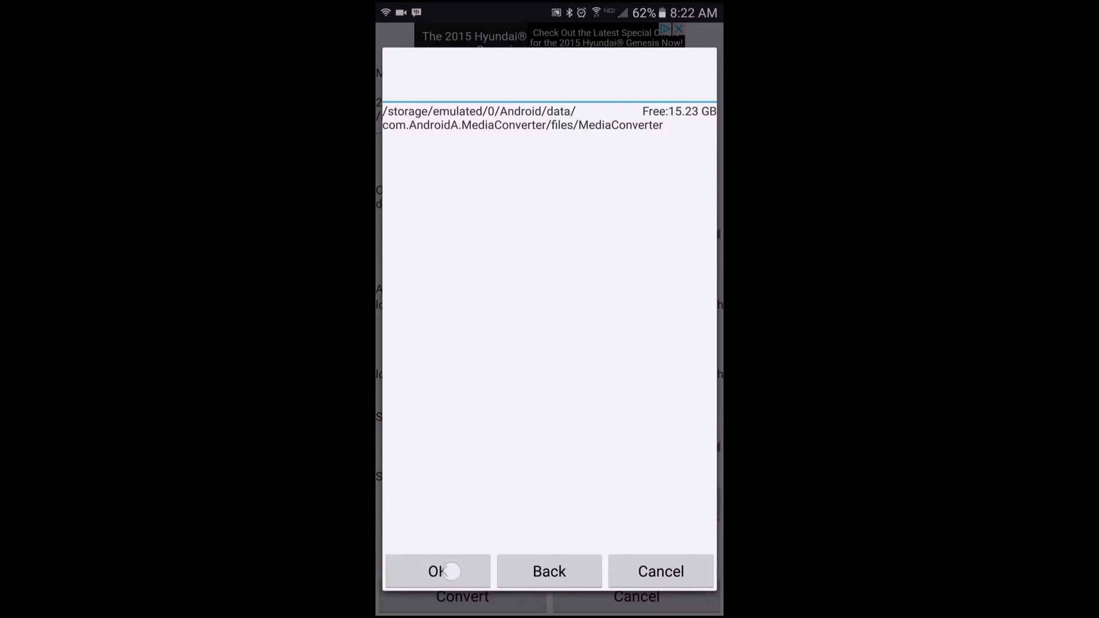
click(436, 571)
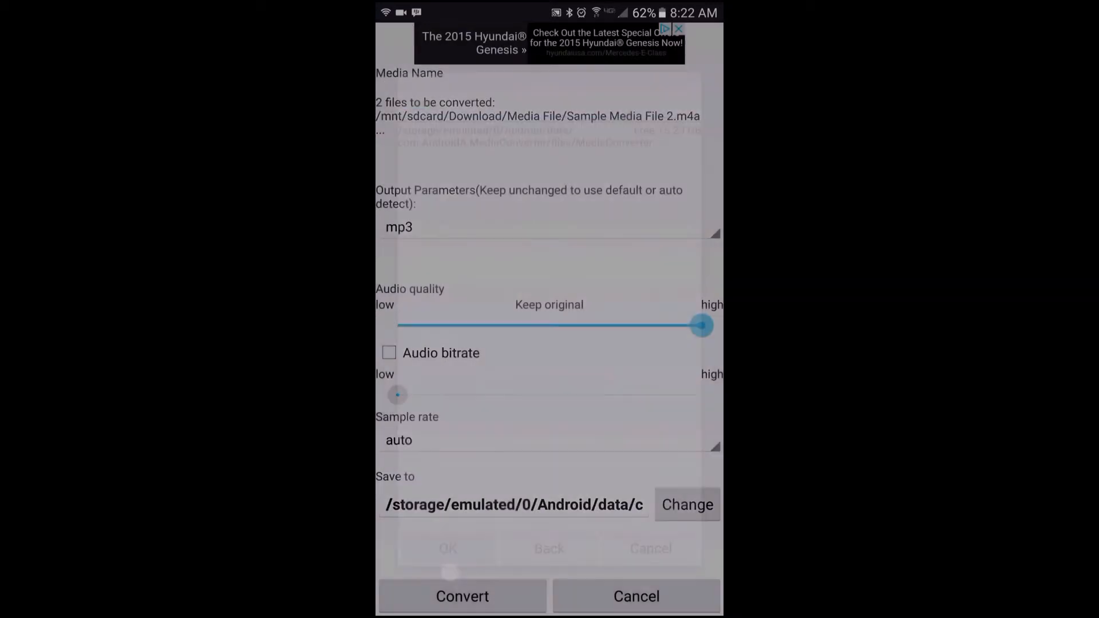
click(512, 504)
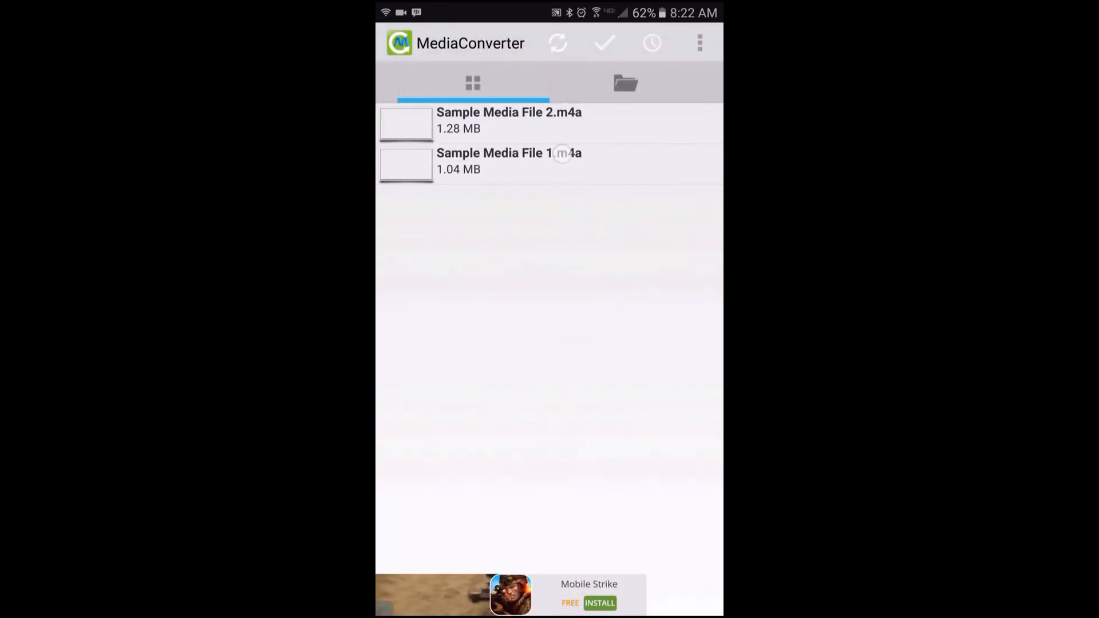
- Bring up Advanced Convert settings for Sample Media File 1.m4a alone and begin editing its Rename as field
click(508, 161)
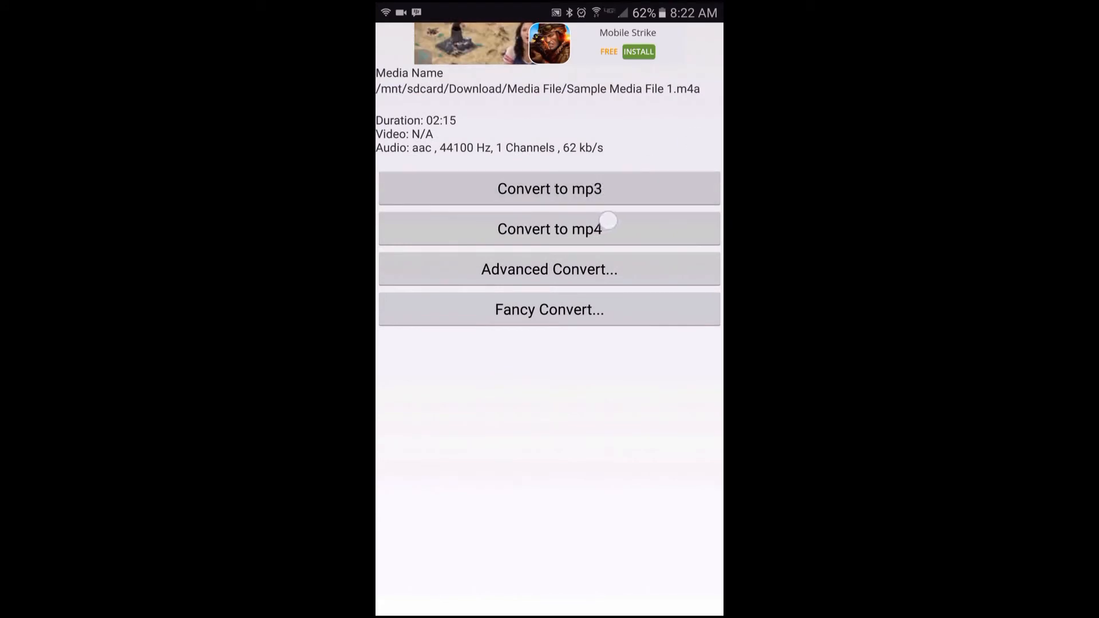
click(548, 269)
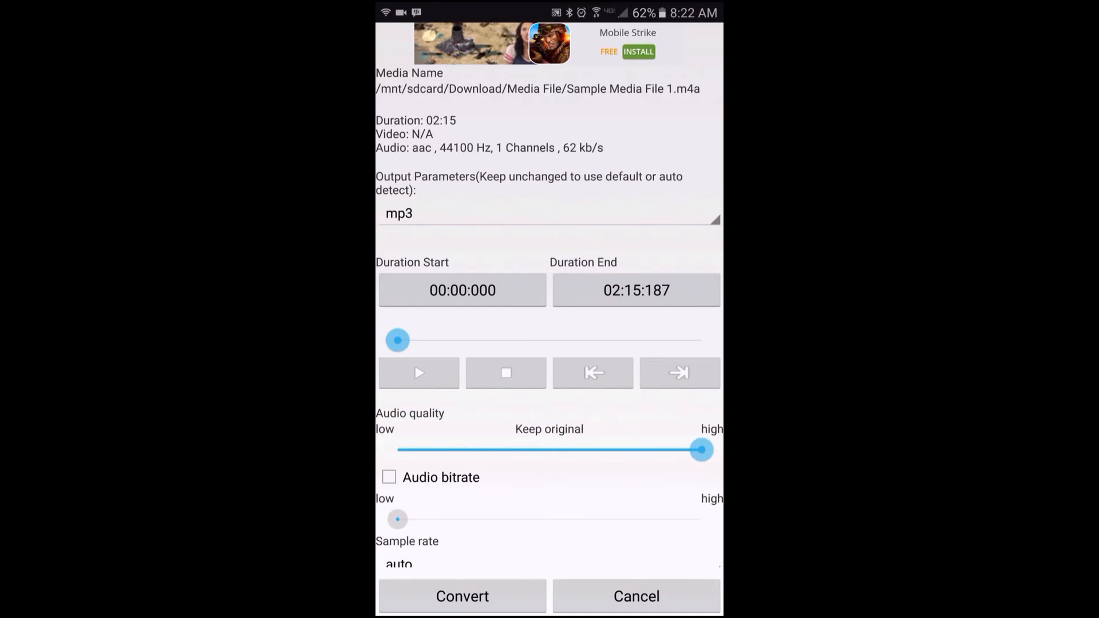
scroll(down, 3)
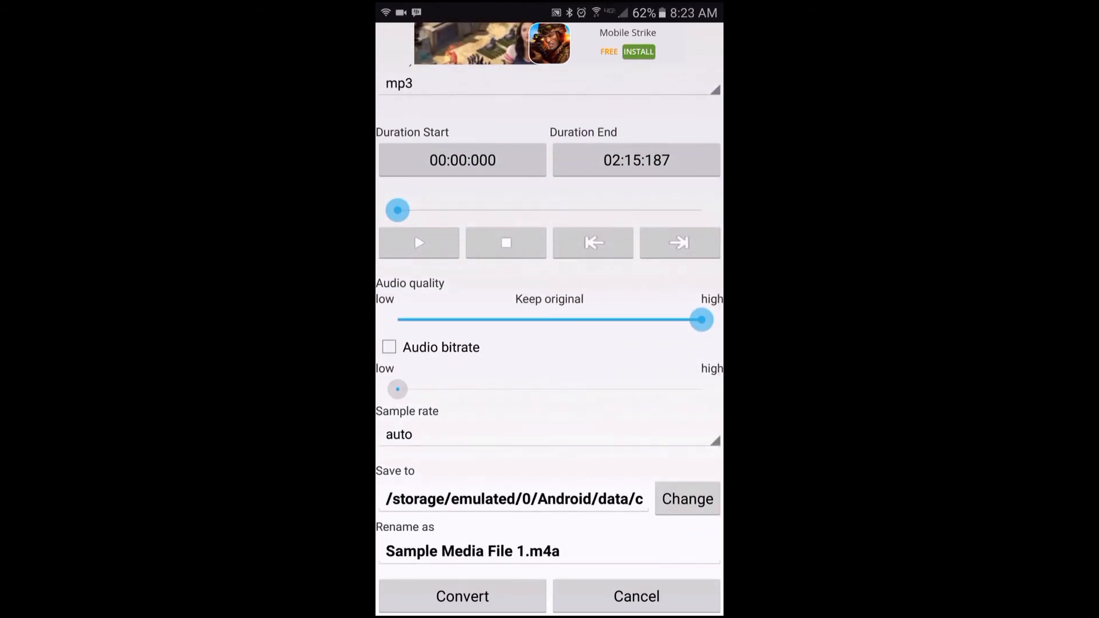
click(473, 550)
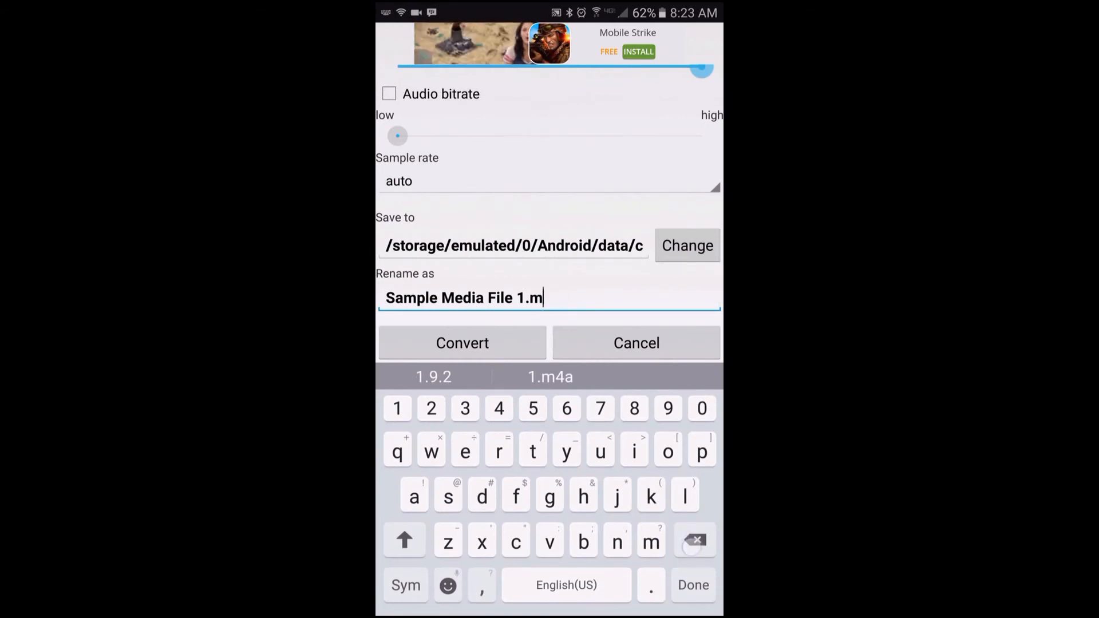
- Shorten the output name to 'Sample Media File' and convert the file to mp3
click(694, 539)
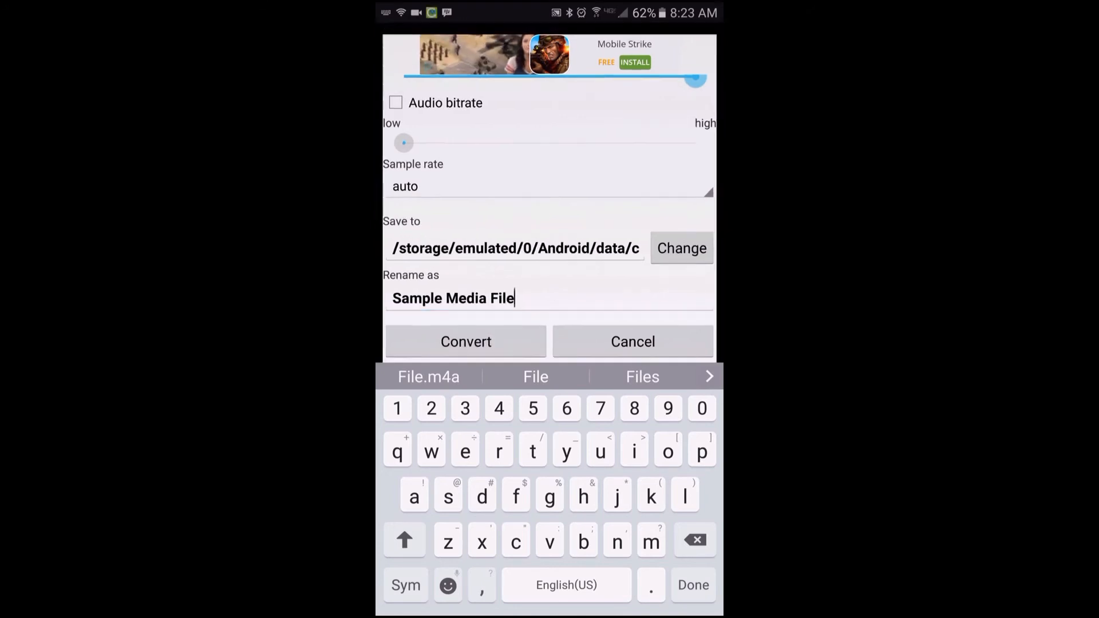
click(466, 341)
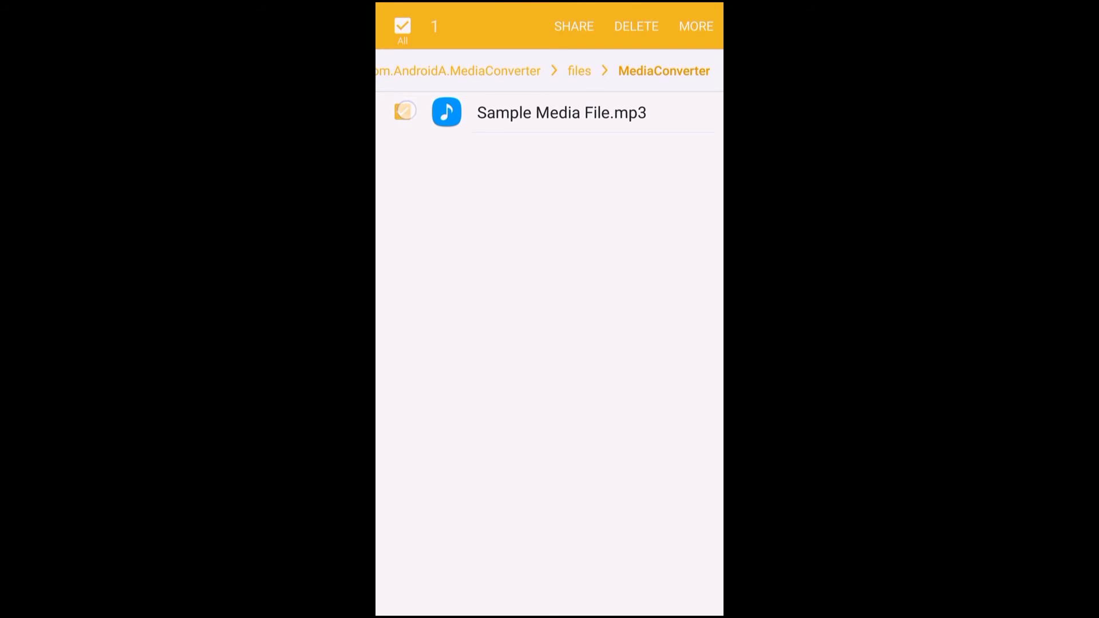
- Deselect Sample Media File.mp3, the only item in MediaConverter's output folder
click(402, 113)
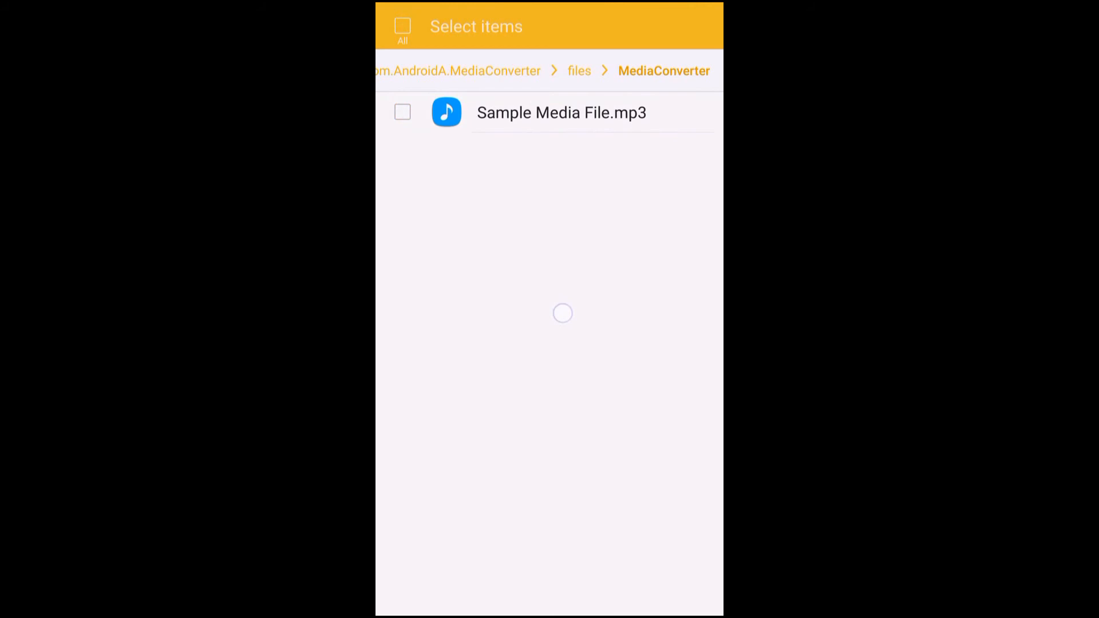